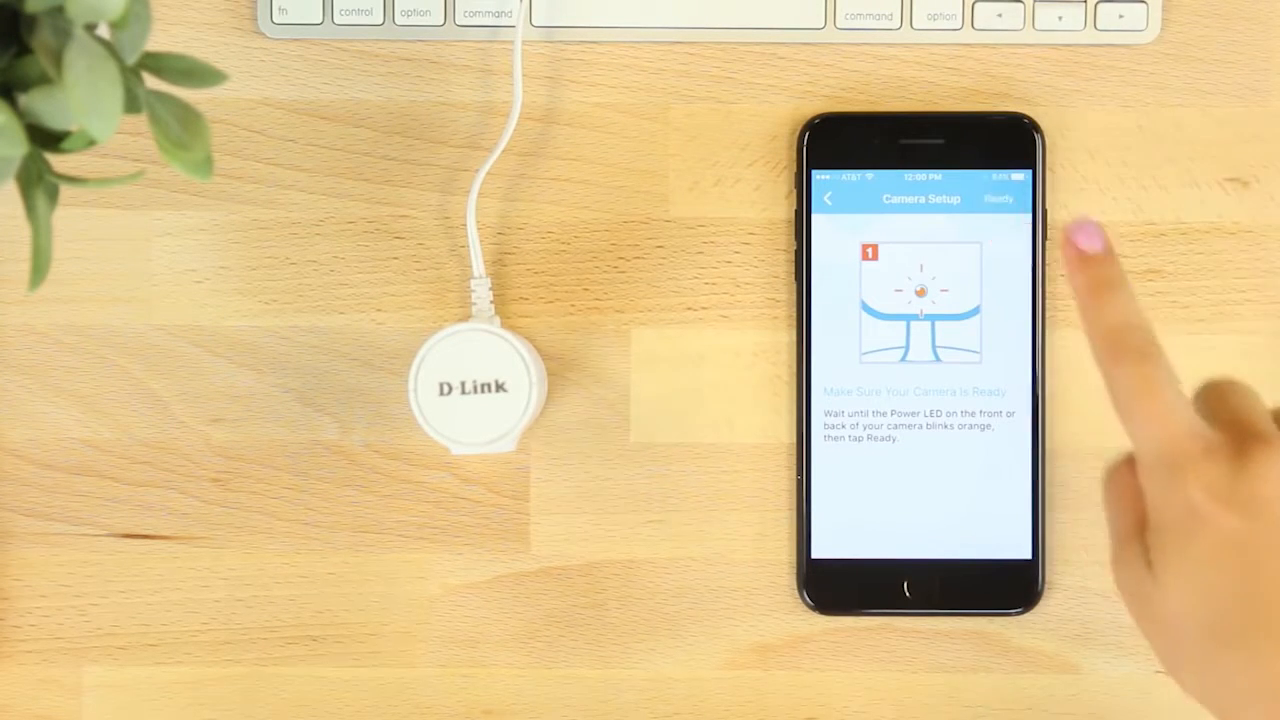
- Confirm the camera's power LED is blinking orange to proceed to Wi-Fi selection
{"action": "left_click", "coordinate": [998, 198]}
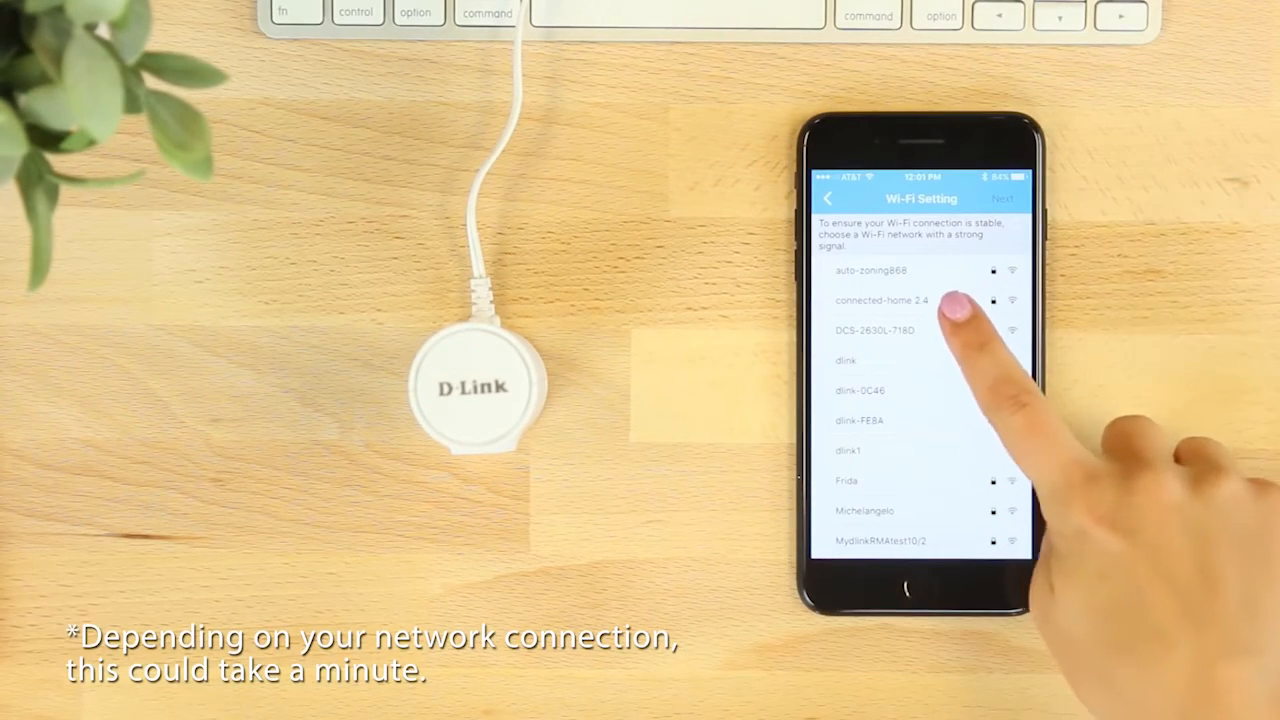
- Join the camera to the connected-home 2.4 network so it registers as DCS-8000LH
{"action": "left_click", "coordinate": [884, 300]}
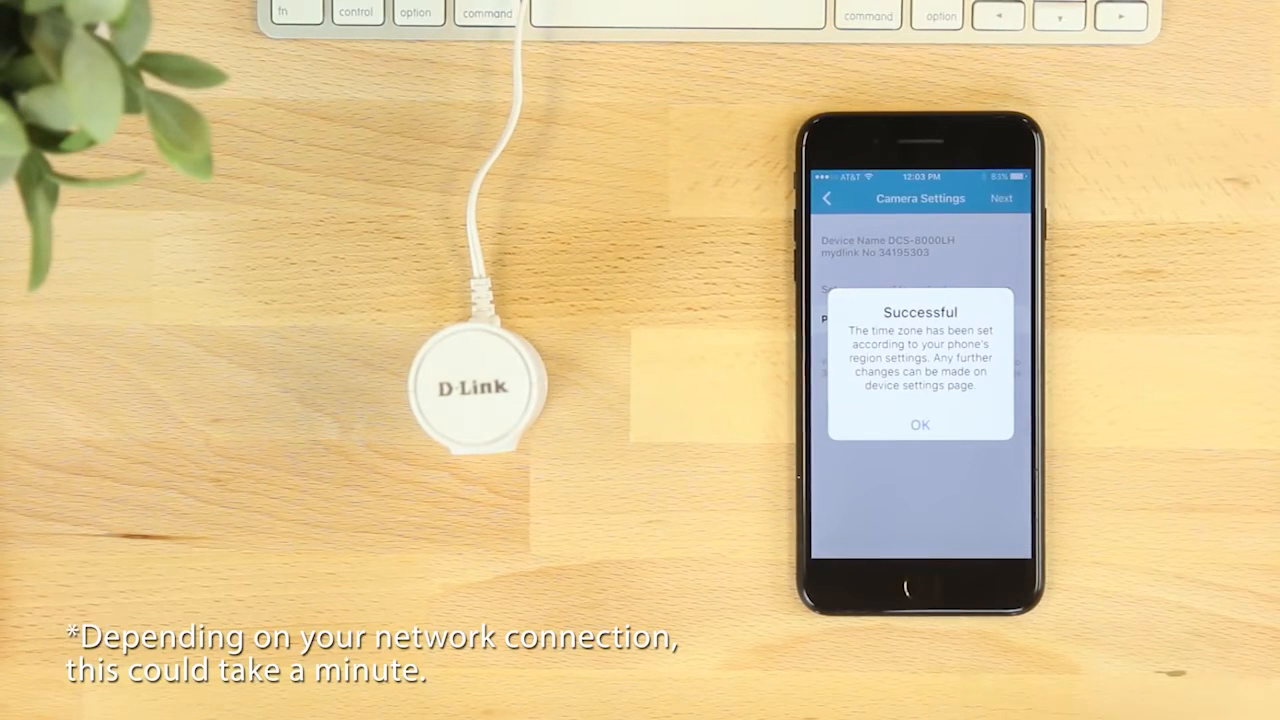
- Accept the time zone message, add the DCS-8000LH to the mydlink account, and unmute its live view
{"action": "left_click", "coordinate": [920, 424]}
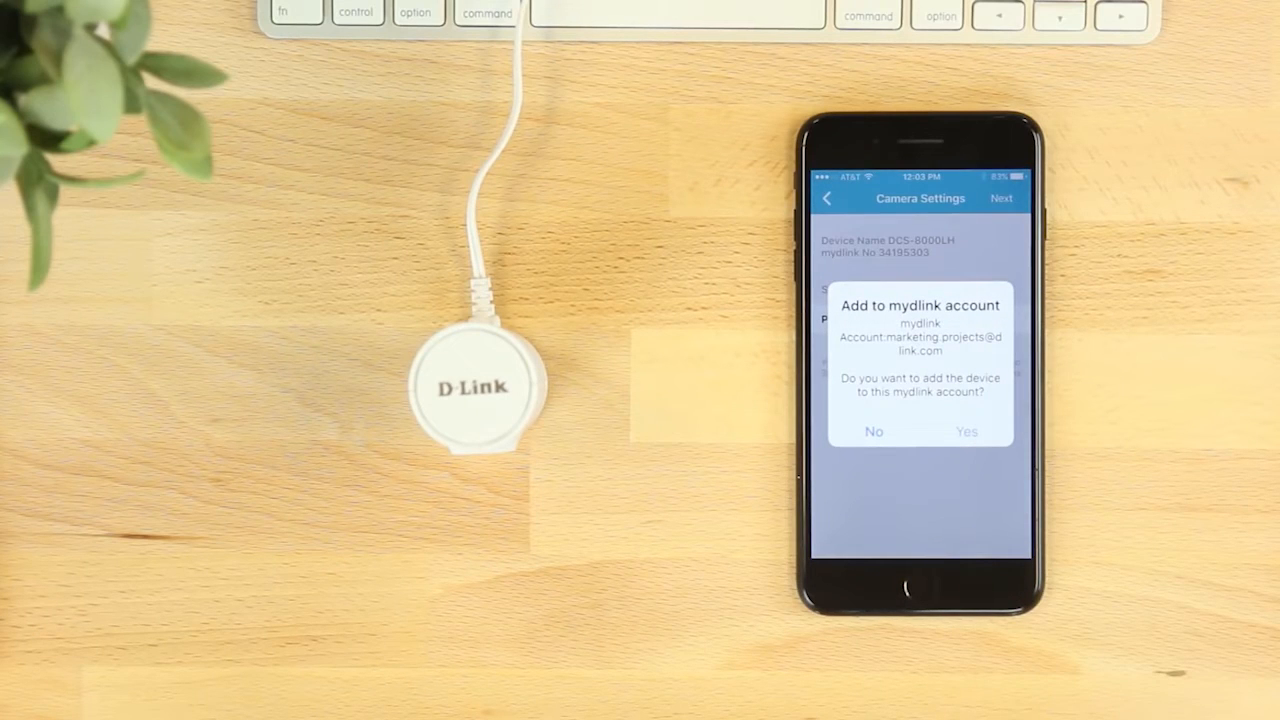
{"action": "left_click", "coordinate": [966, 432]}
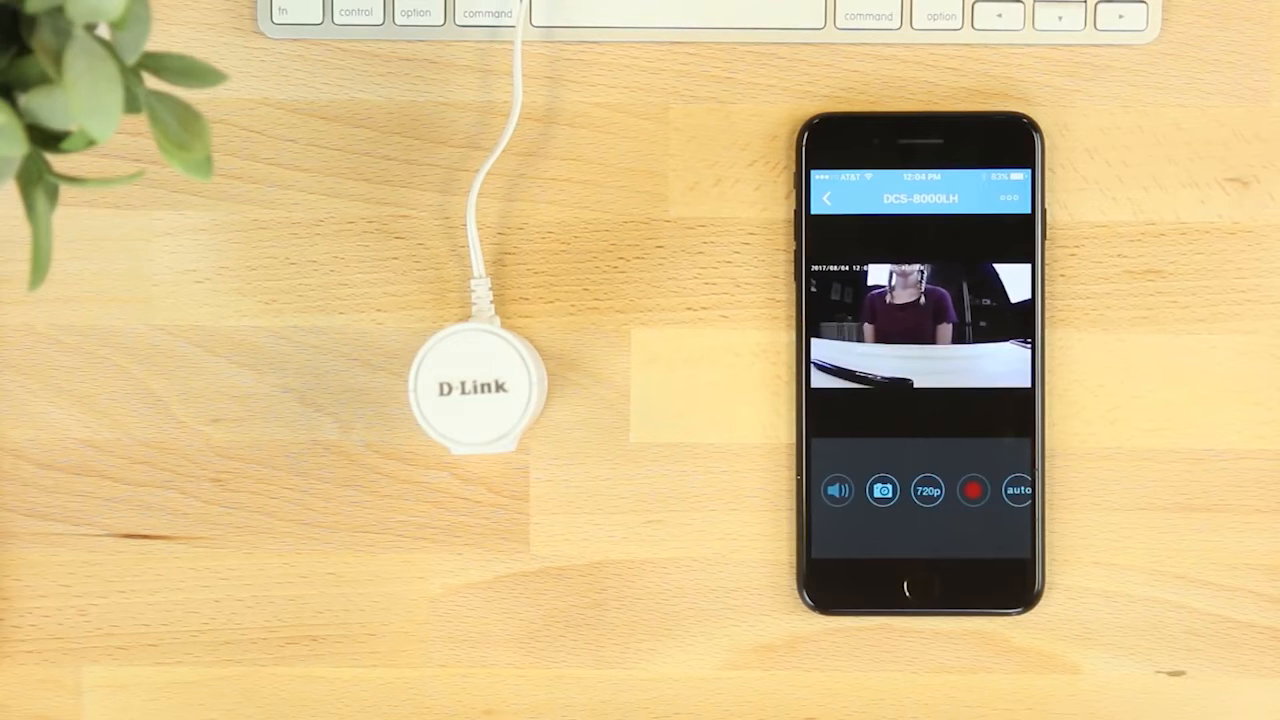
{"action": "left_click", "coordinate": [836, 490]}
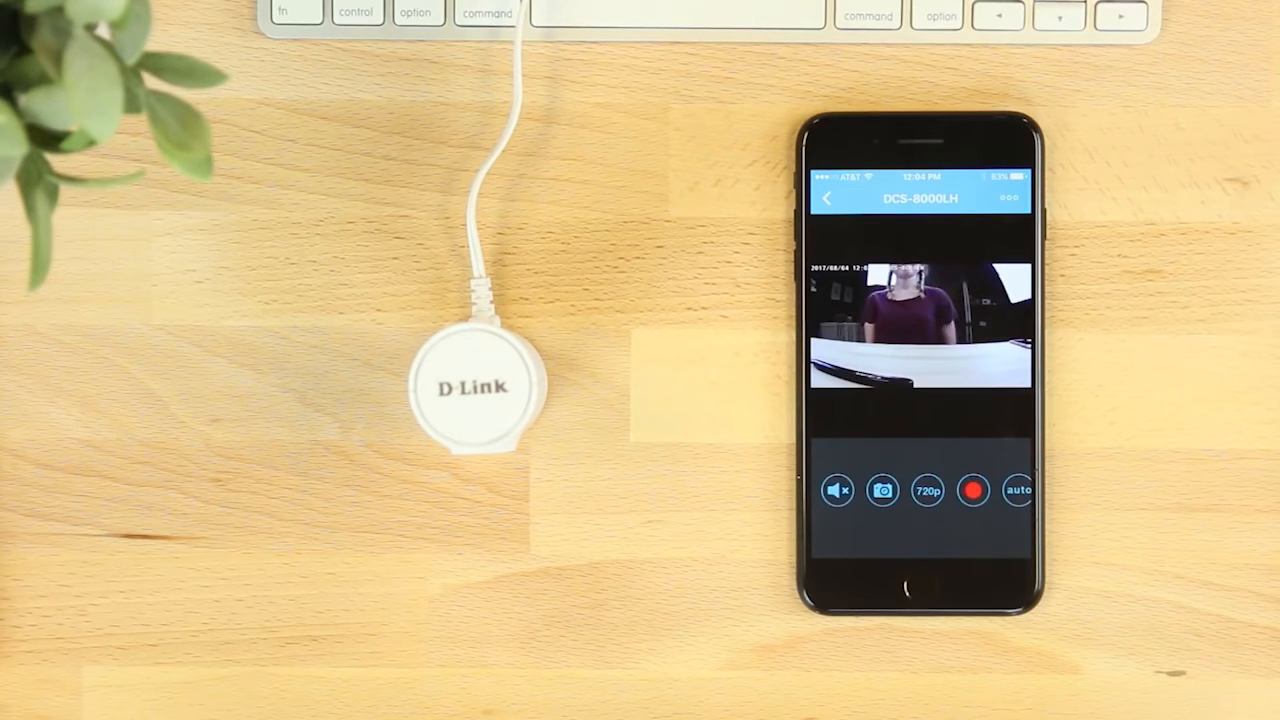